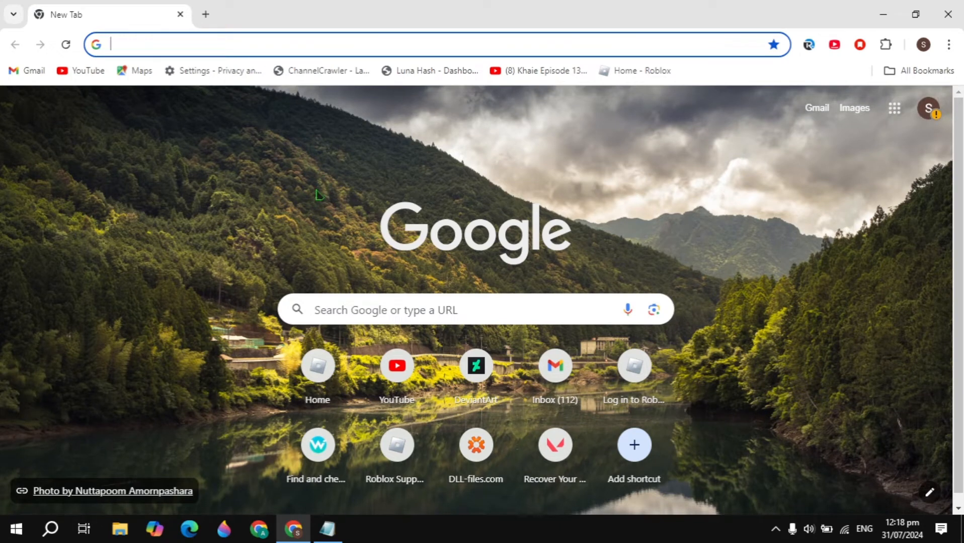
mouse_move(306, 269)
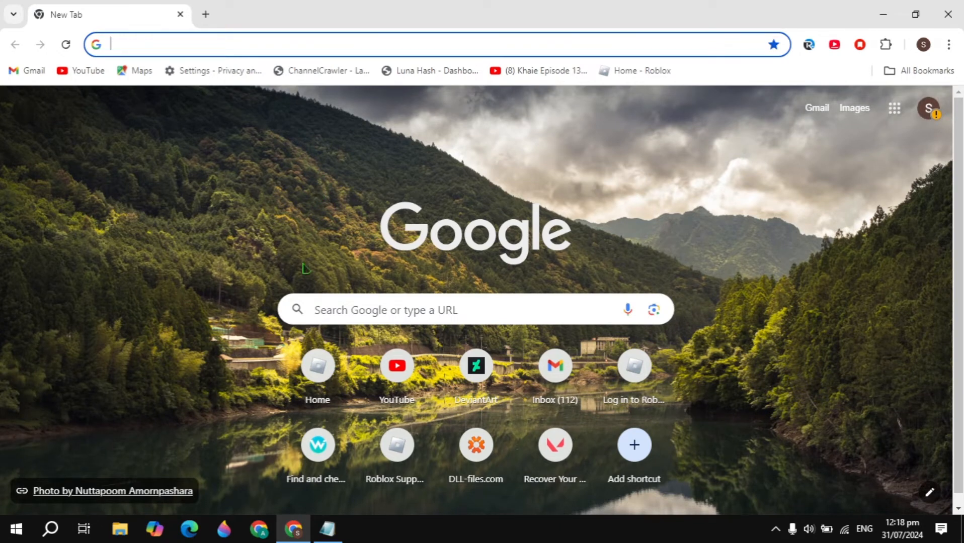
mouse_move(919, 58)
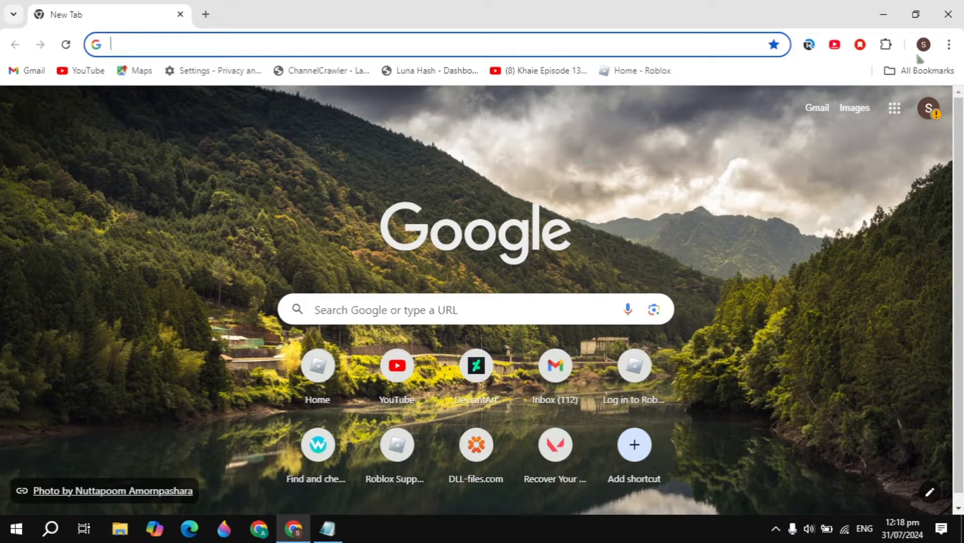
Open Chrome's Settings page from the three-dot menu on the new tab.
click(948, 44)
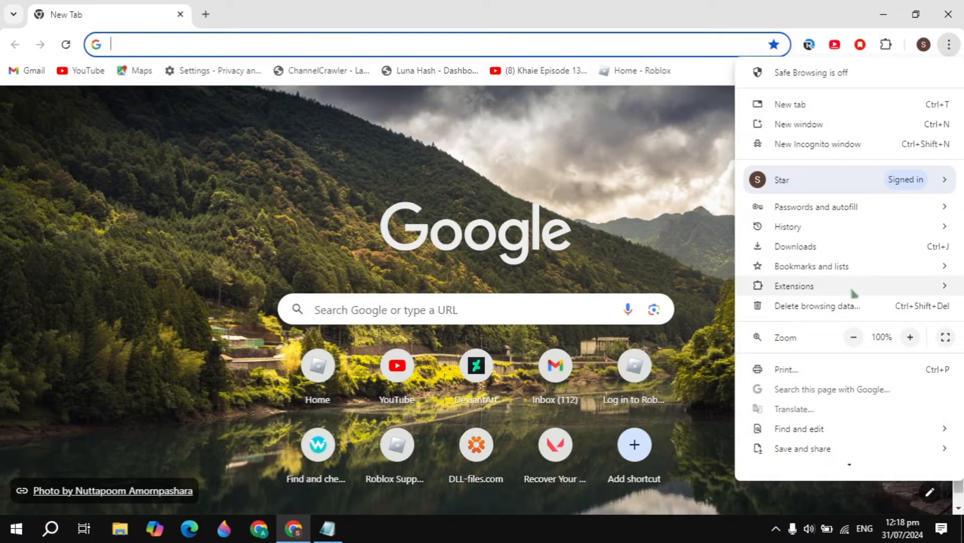
scroll(down, 3)
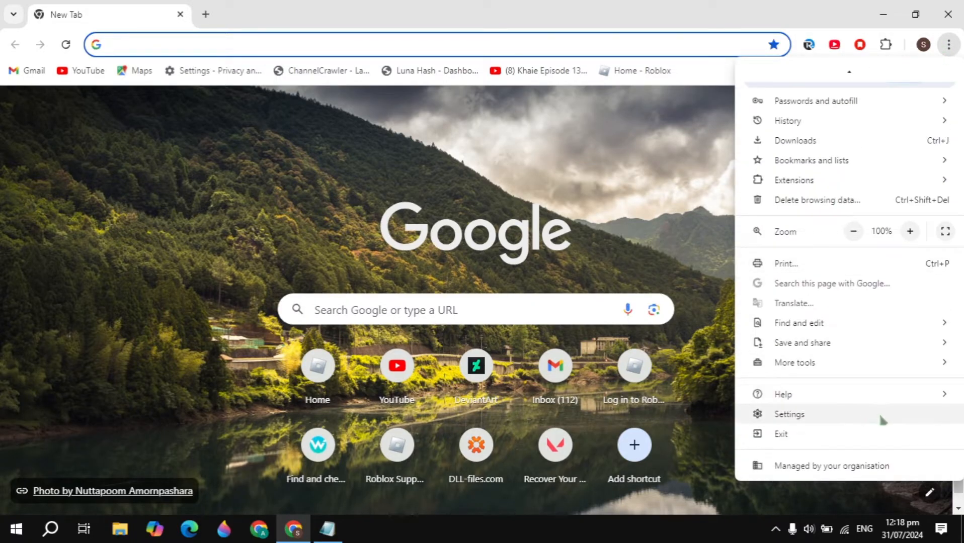
click(790, 414)
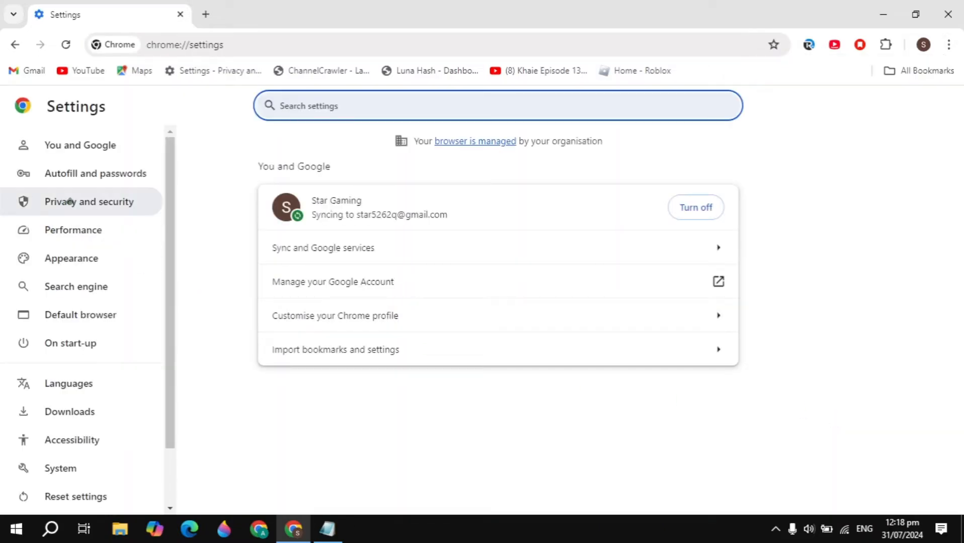
Show the Privacy and security section, listing cookies, security and site settings.
click(89, 202)
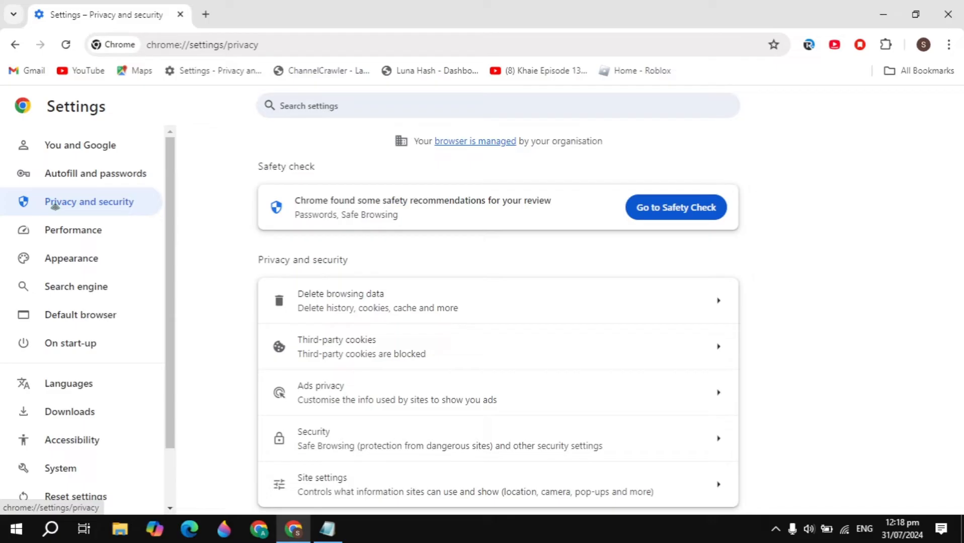
mouse_move(692, 216)
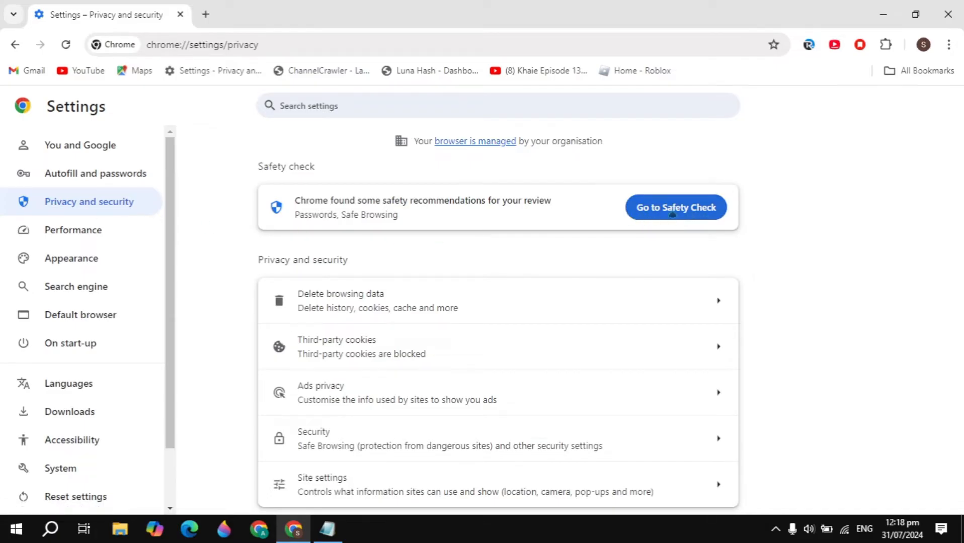
mouse_move(501, 301)
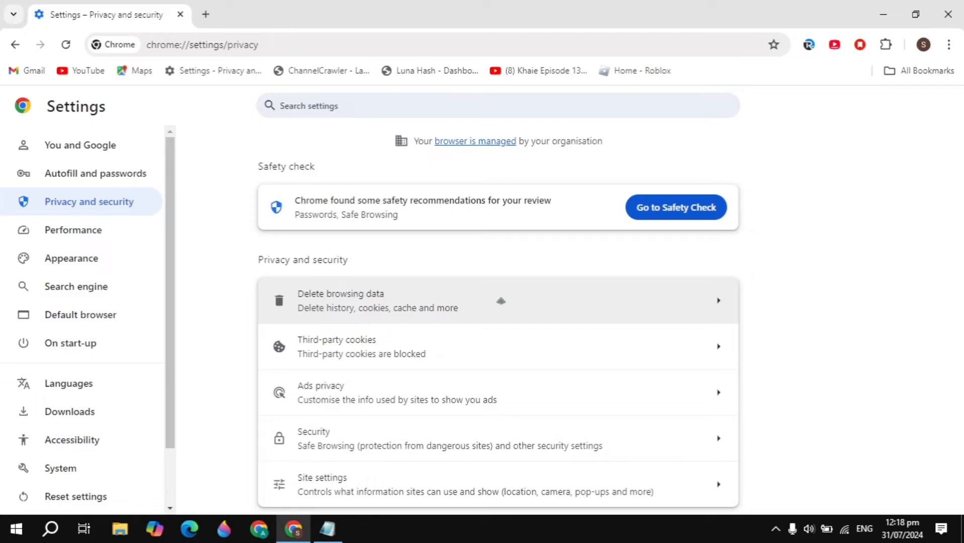
Prepare Delete browsing data: Advanced tab, All time range, every data type ticked.
click(377, 300)
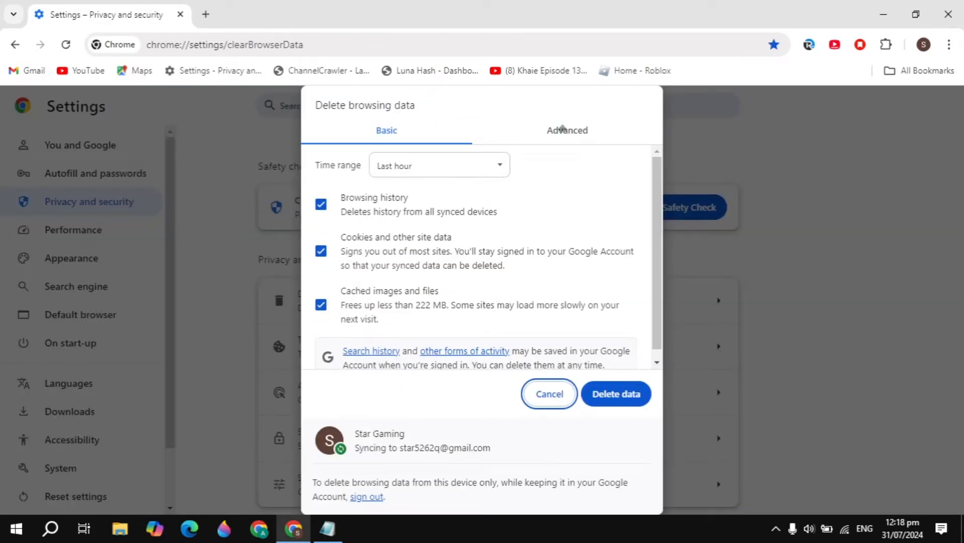
click(438, 165)
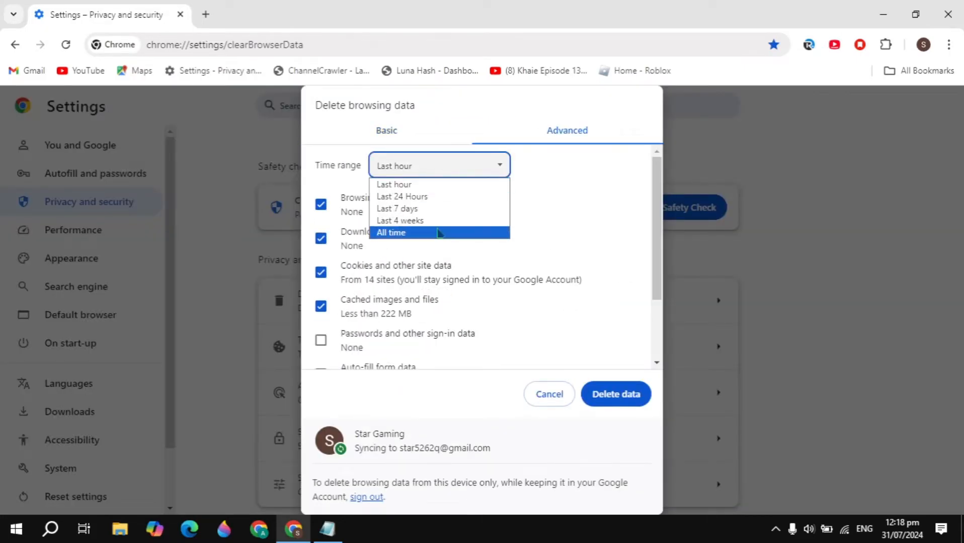
click(391, 233)
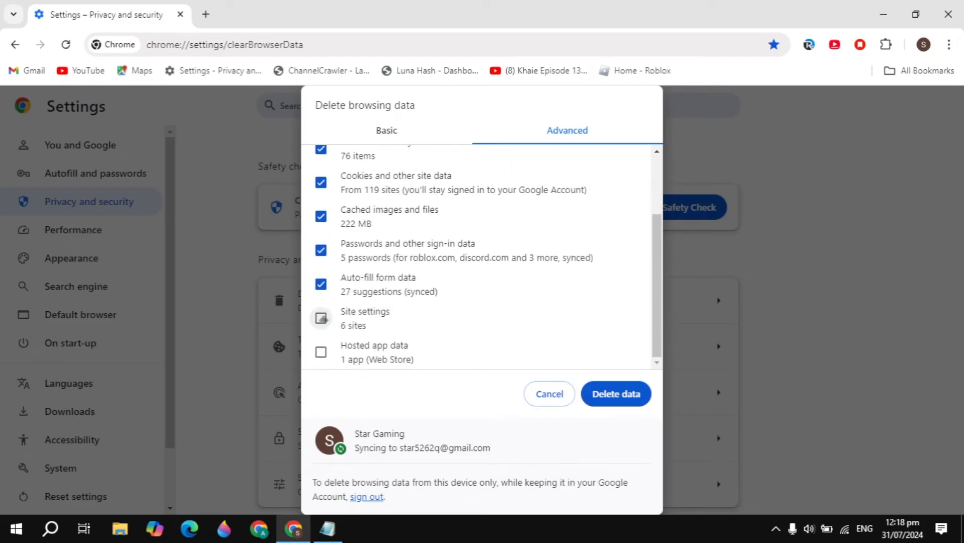
click(321, 319)
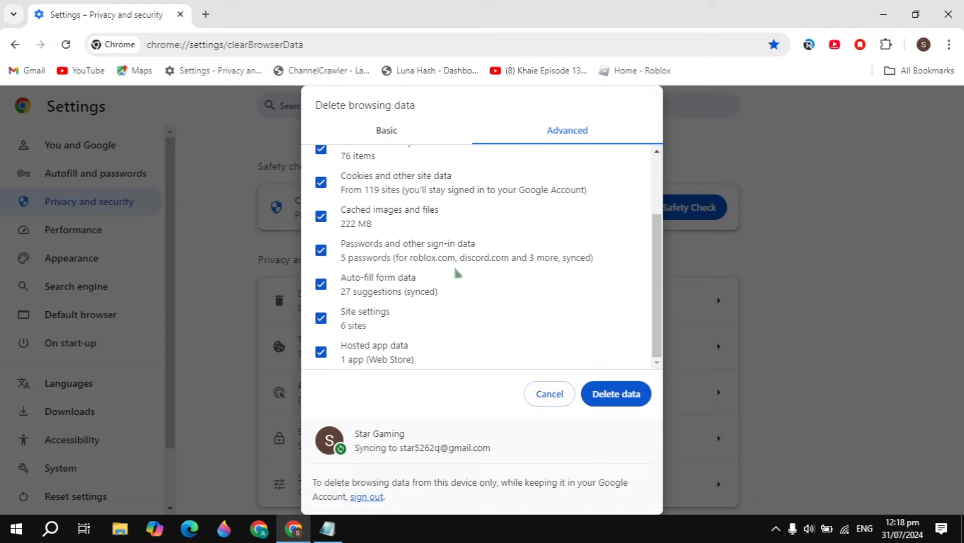
scroll(up, 3)
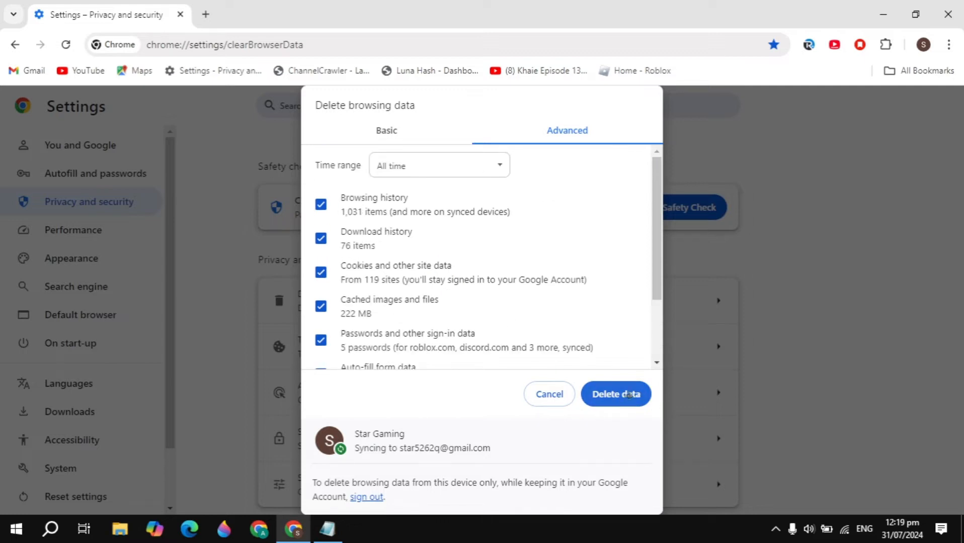
mouse_move(425, 304)
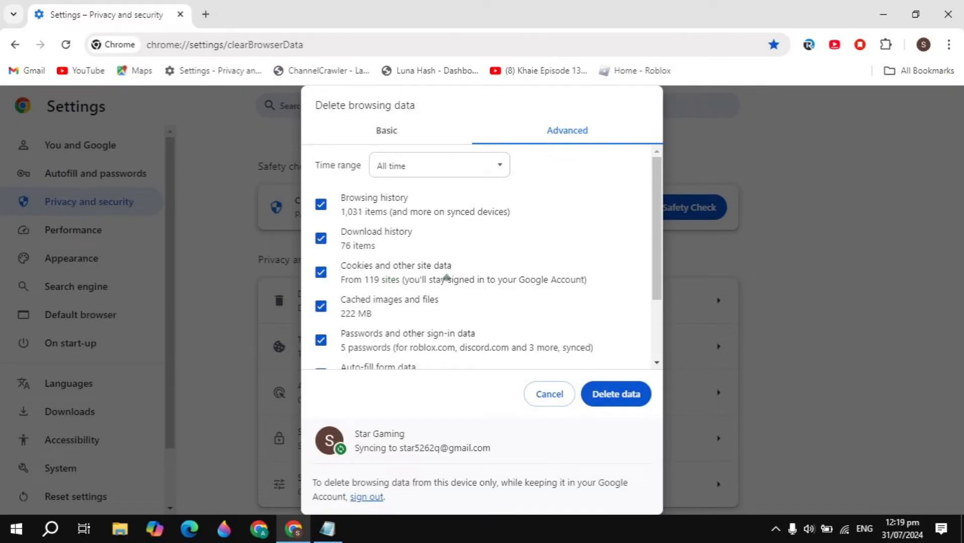
Cancel the data dialog and enable background apps and graphics acceleration in System.
click(548, 393)
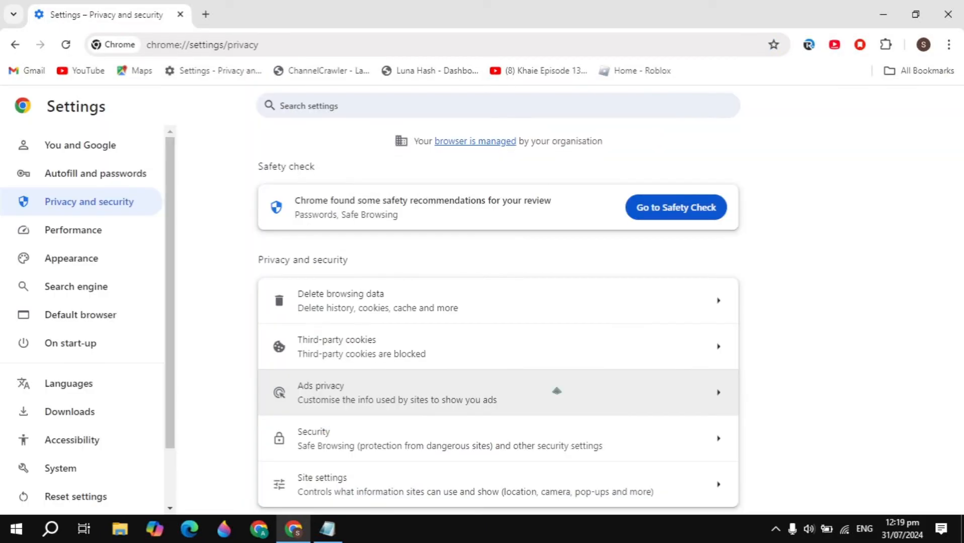
mouse_move(70, 343)
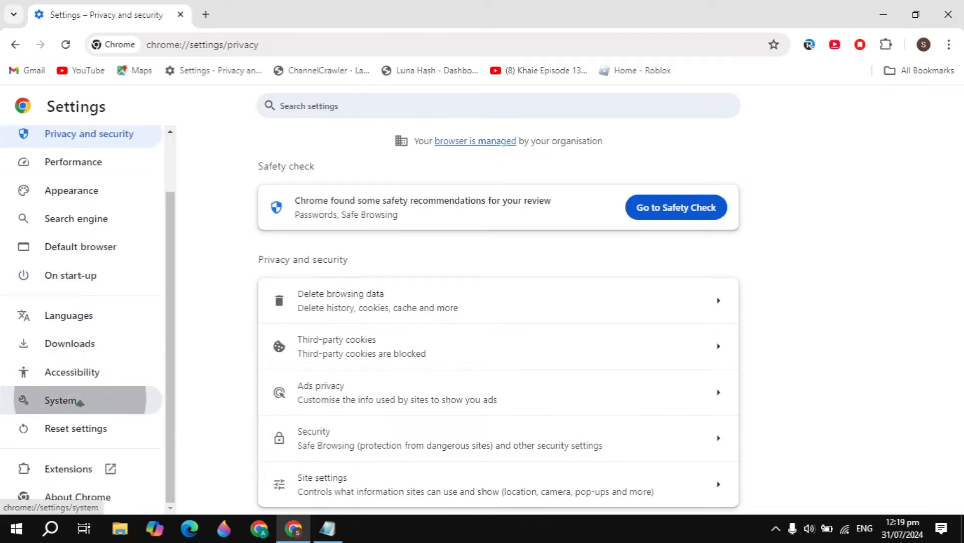
click(60, 400)
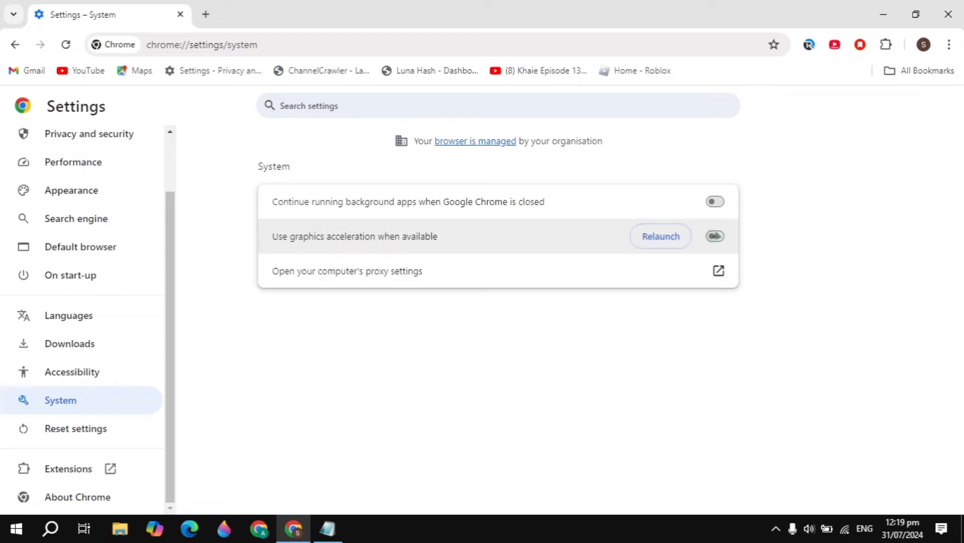
click(714, 202)
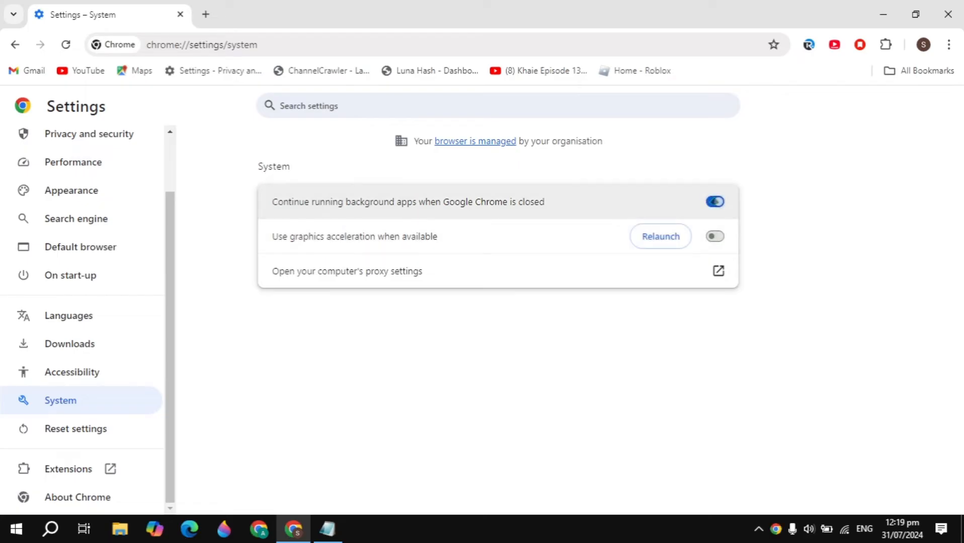
click(715, 237)
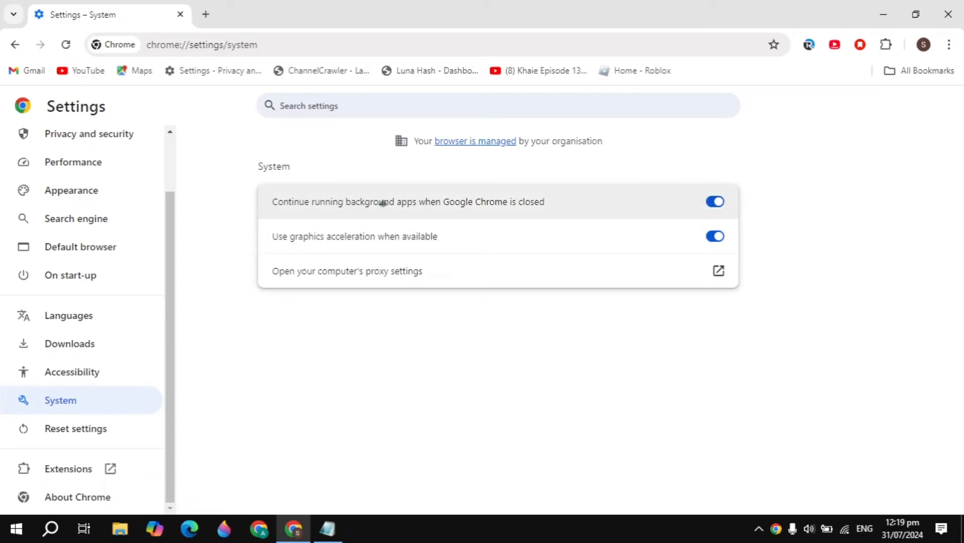
mouse_move(207, 380)
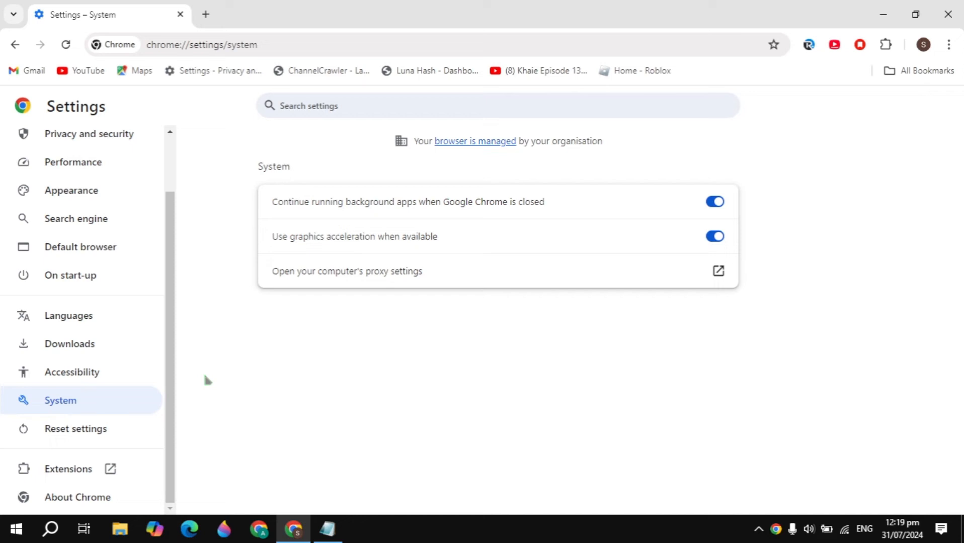
mouse_move(75, 428)
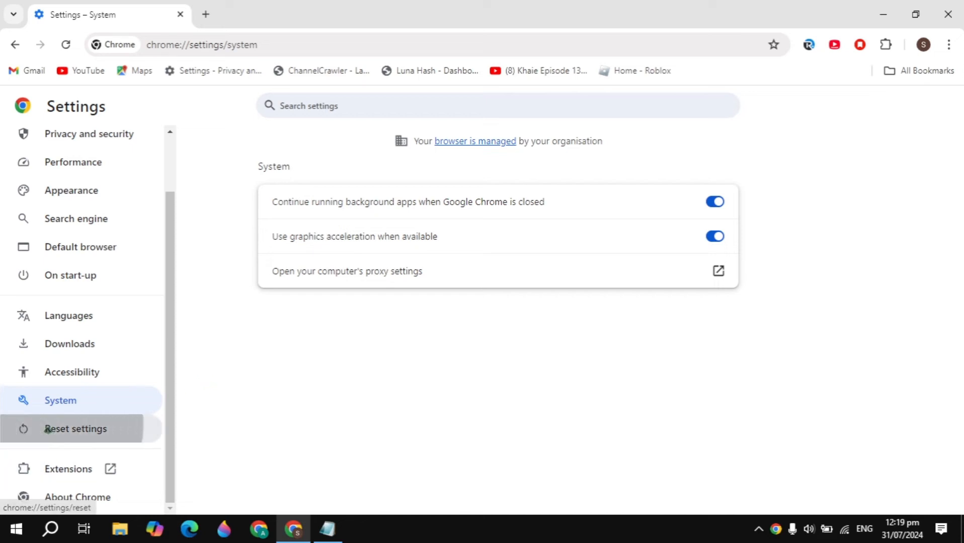
Cancel the restore-defaults confirmation and return to Privacy and security.
click(76, 428)
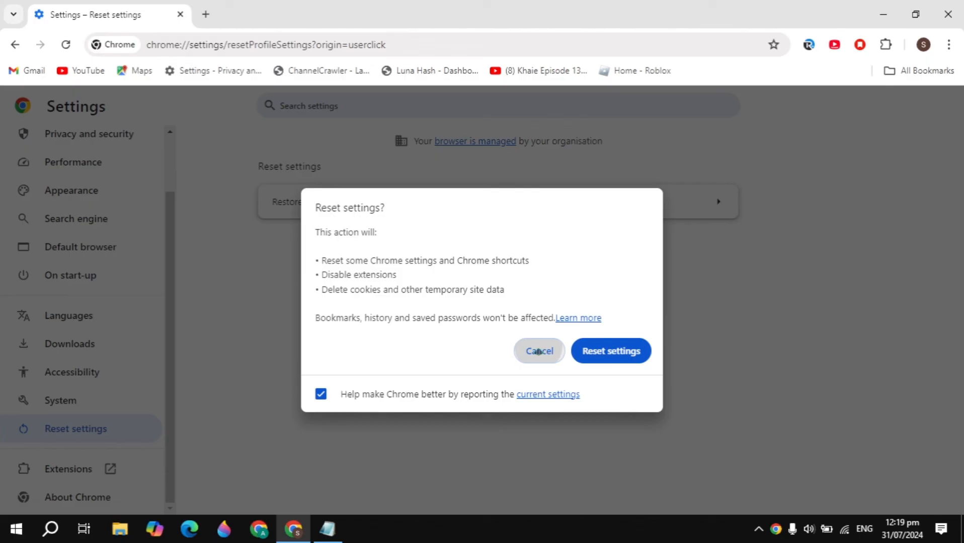
click(538, 351)
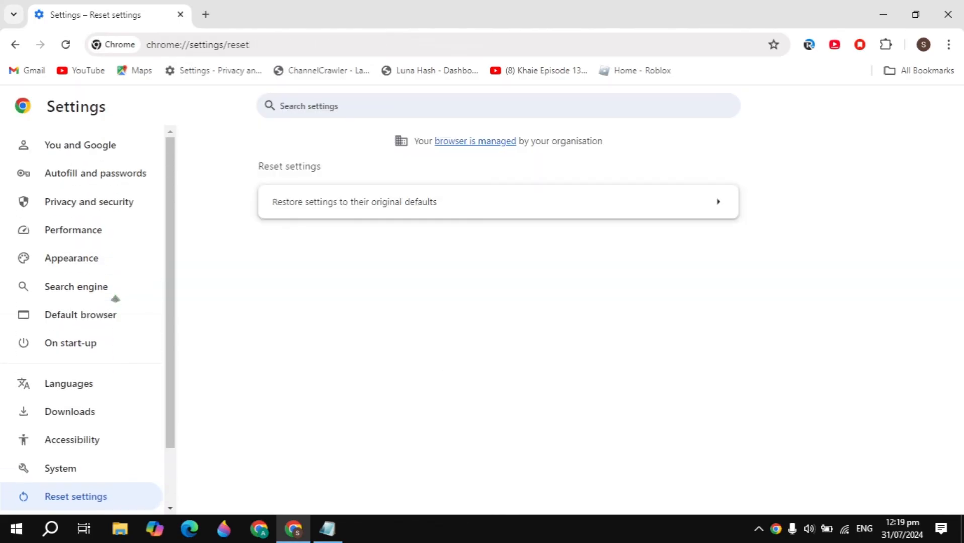
mouse_move(80, 314)
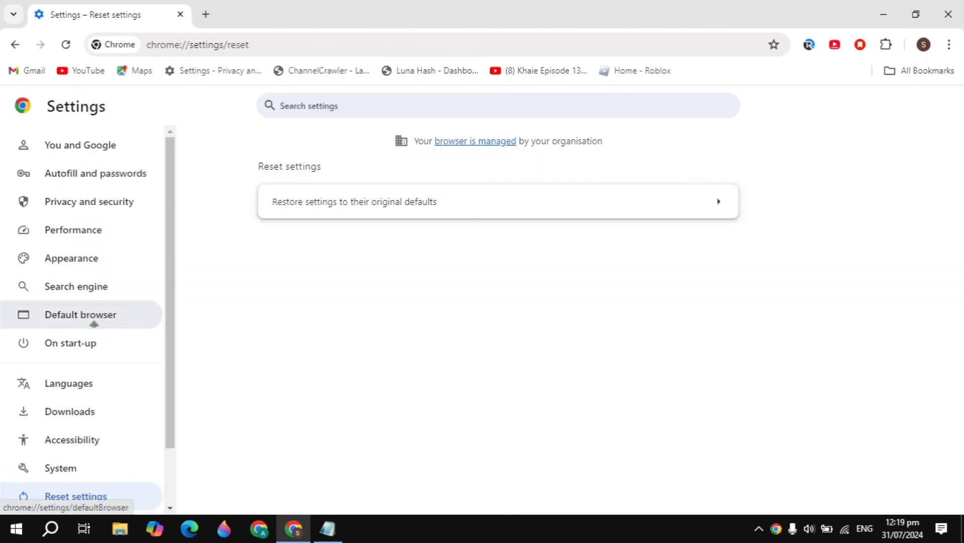
mouse_move(89, 201)
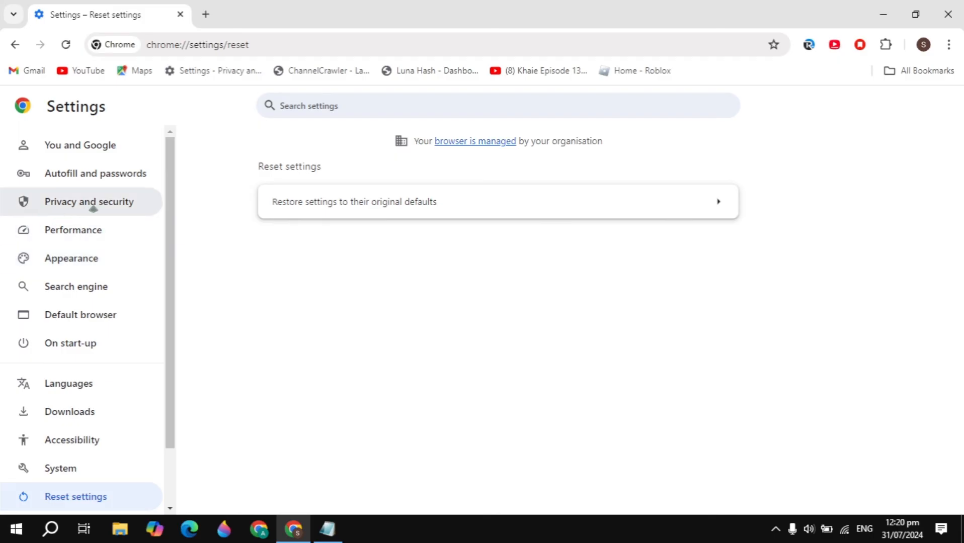
click(89, 201)
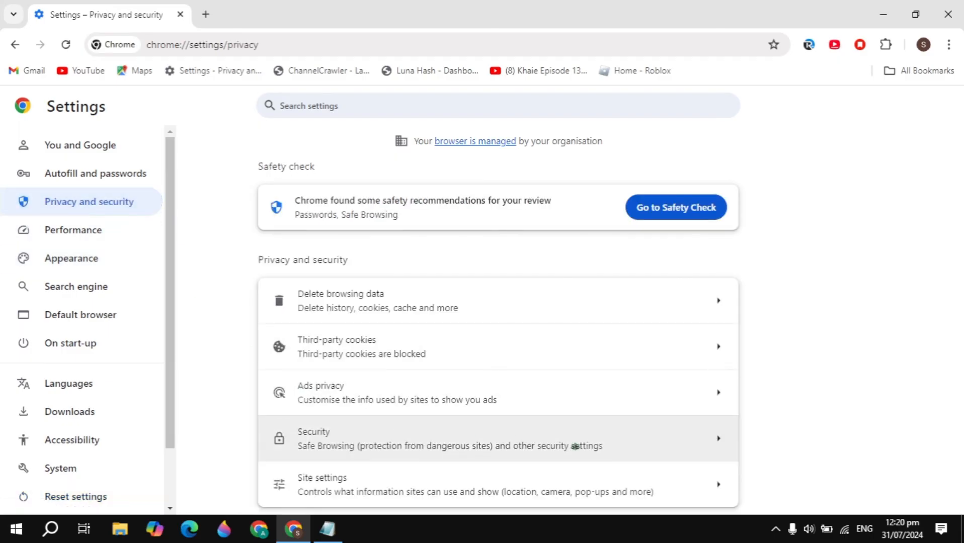